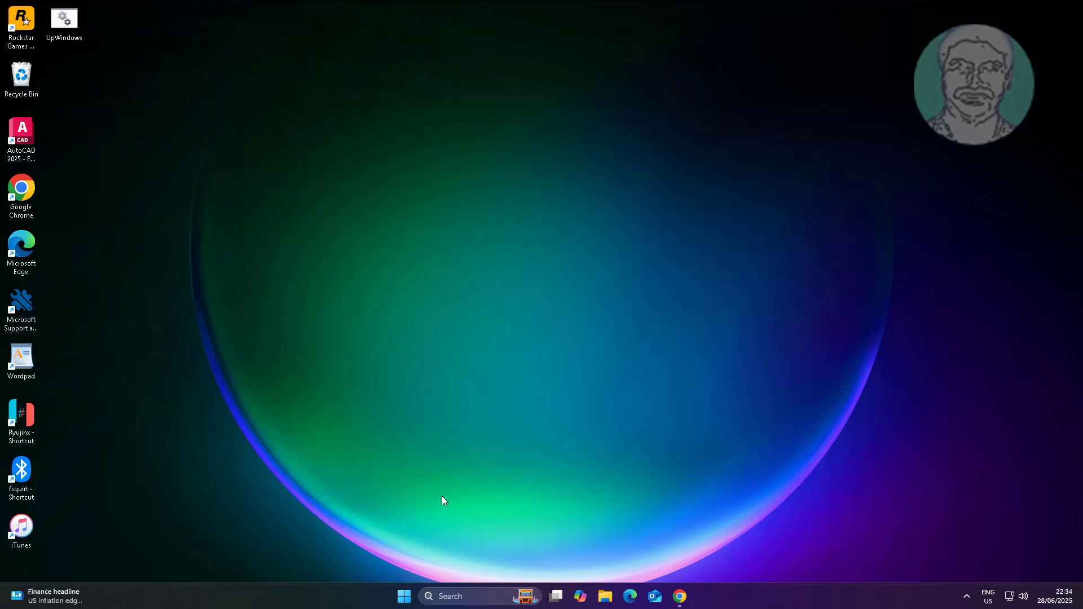
Close Disk Management and launch Command Prompt as administrator, approving the UAC prompt
{"action": "right_click", "coordinate": [404, 596]}
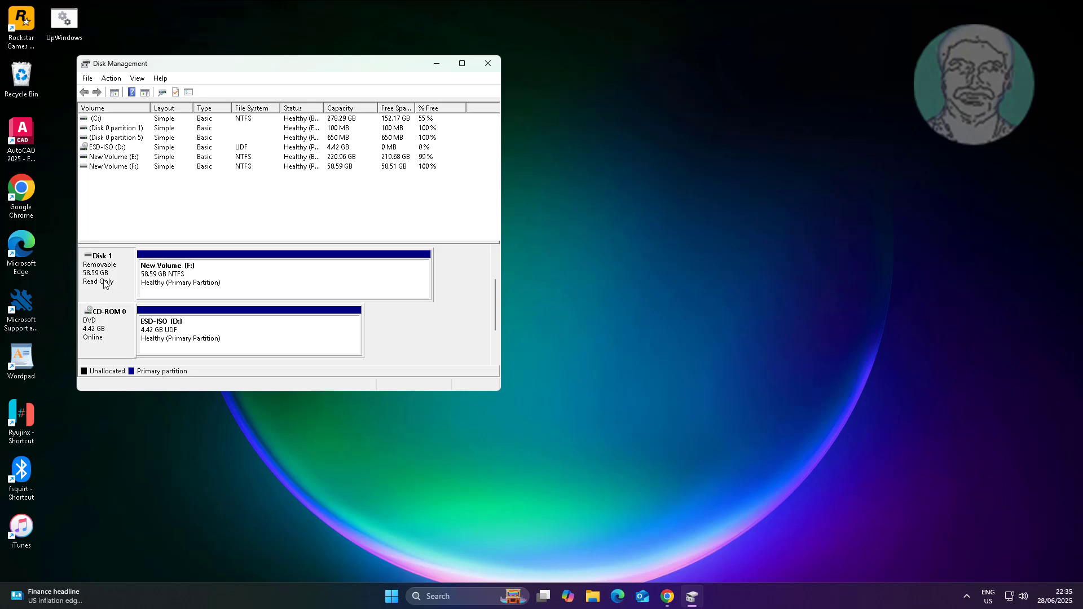
{"action": "mouse_move", "coordinate": [114, 295]}
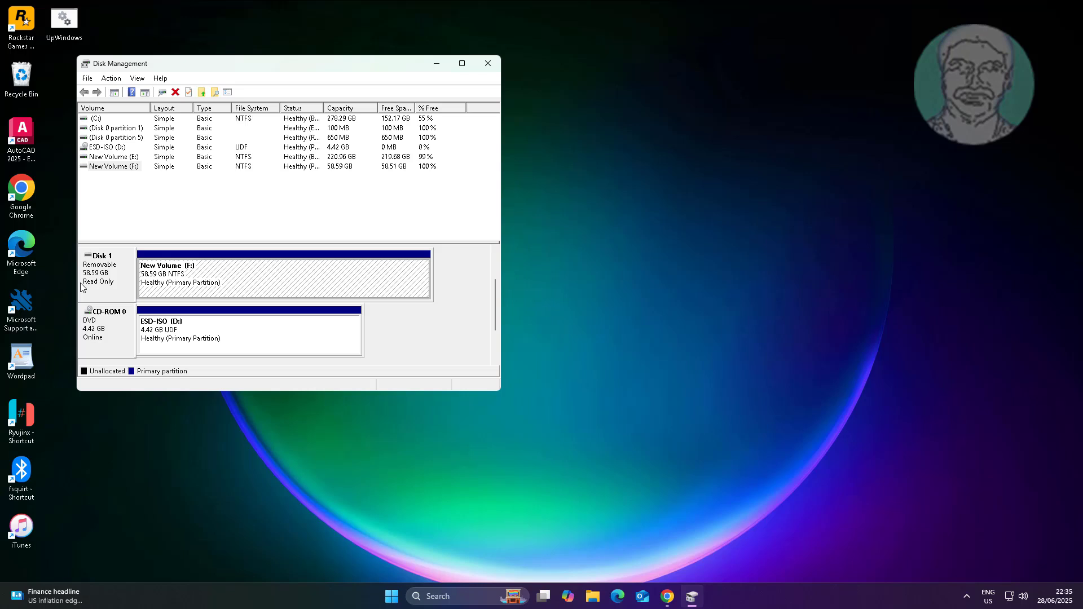
{"action": "mouse_move", "coordinate": [108, 286]}
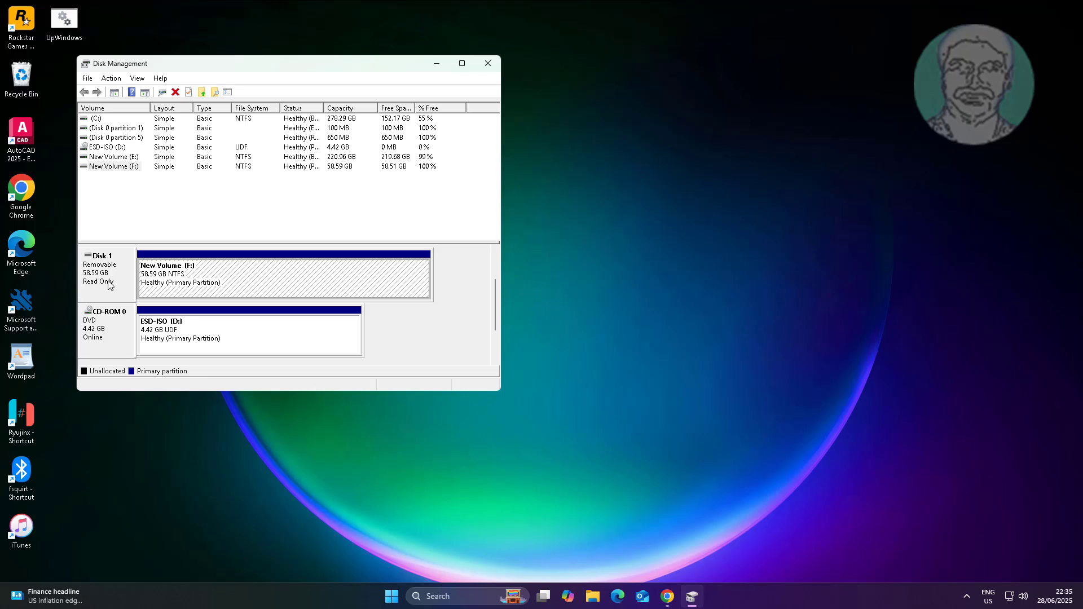
{"action": "mouse_move", "coordinate": [113, 289]}
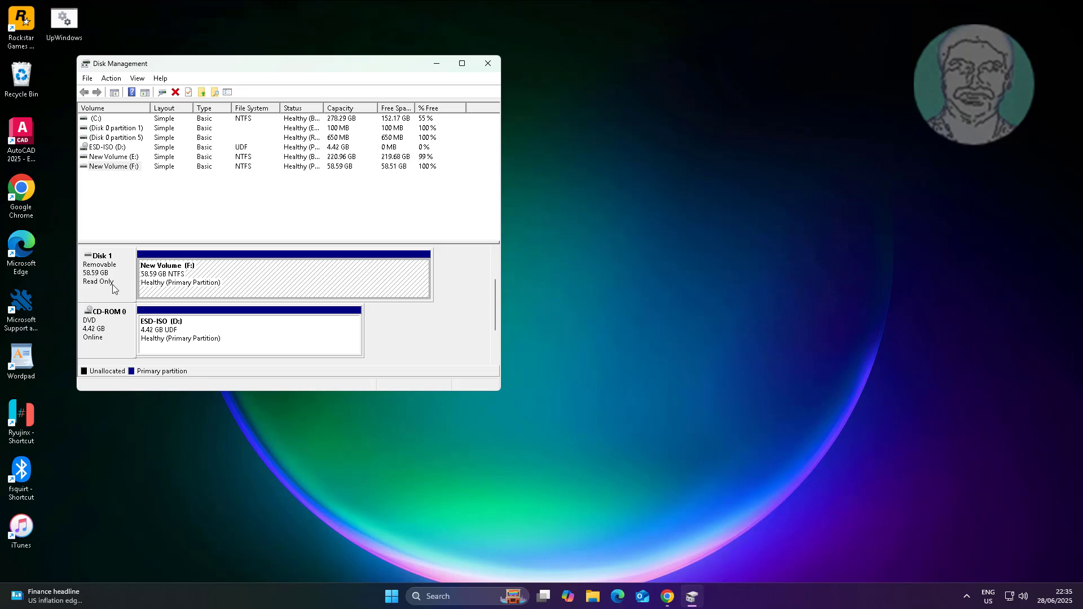
{"action": "mouse_move", "coordinate": [136, 289]}
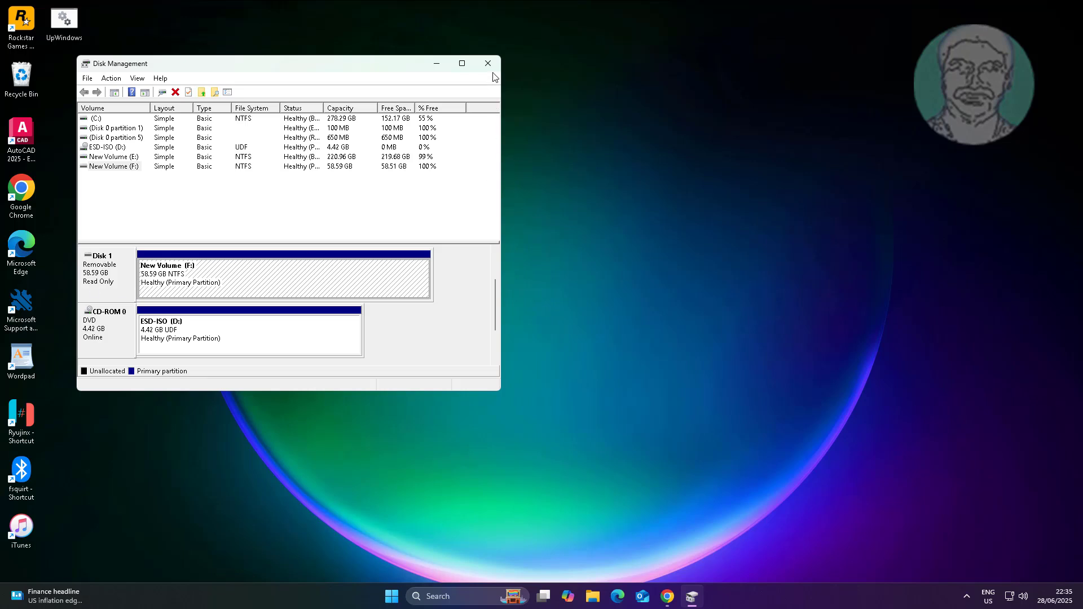
{"action": "left_click", "coordinate": [487, 63]}
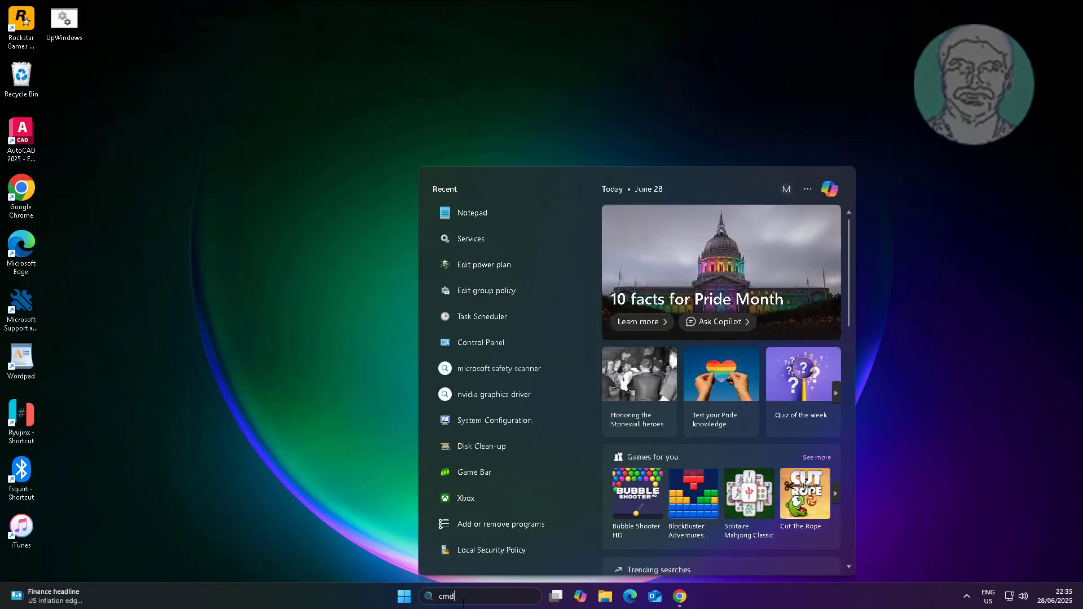
{"action": "type", "text": "cmd"}
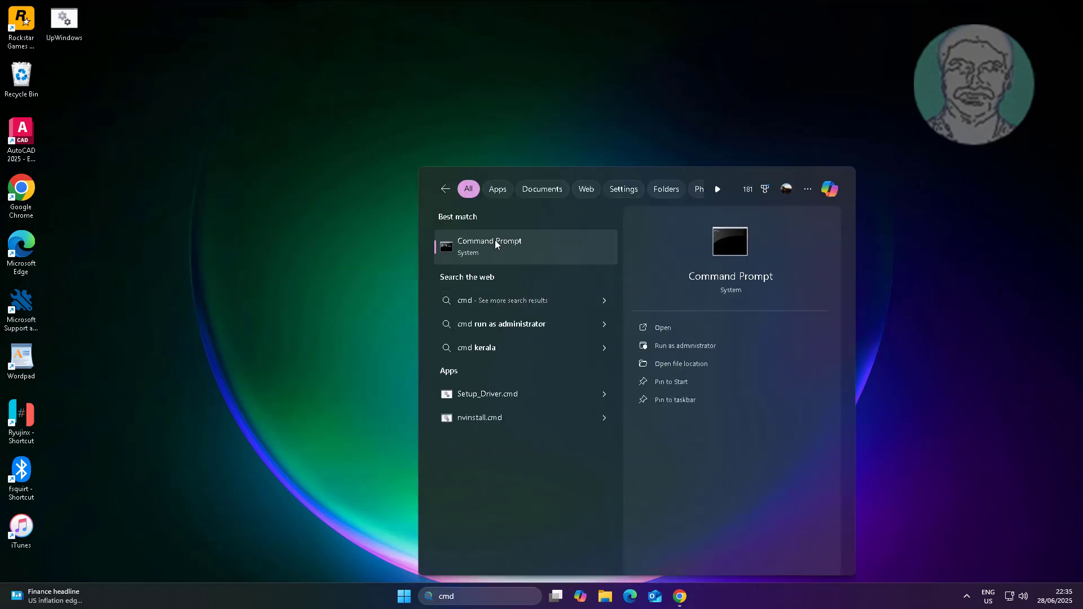
{"action": "left_click", "coordinate": [686, 345]}
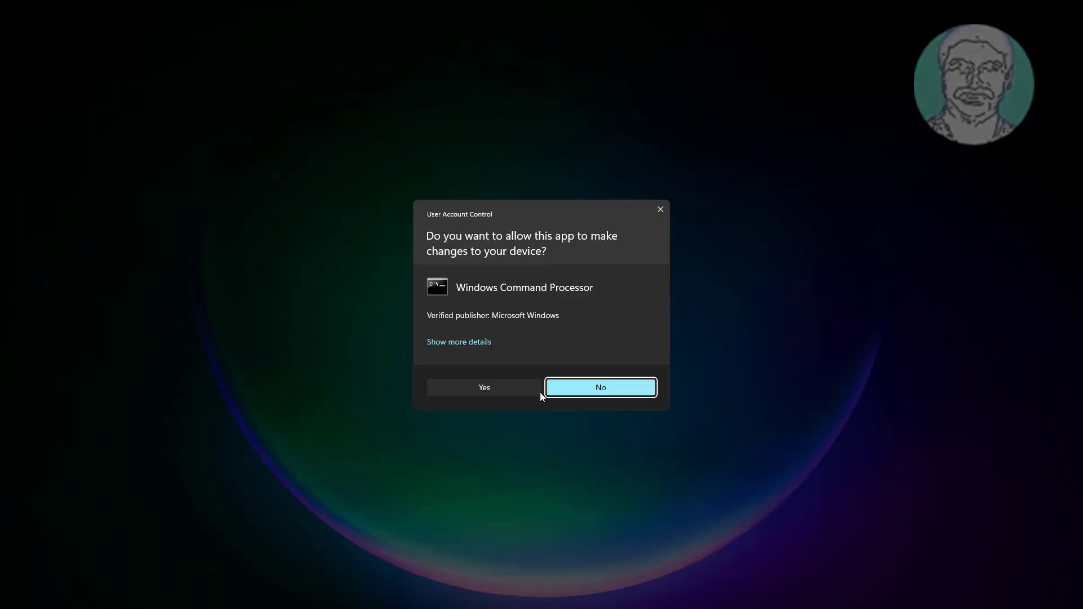
{"action": "left_click", "coordinate": [484, 386]}
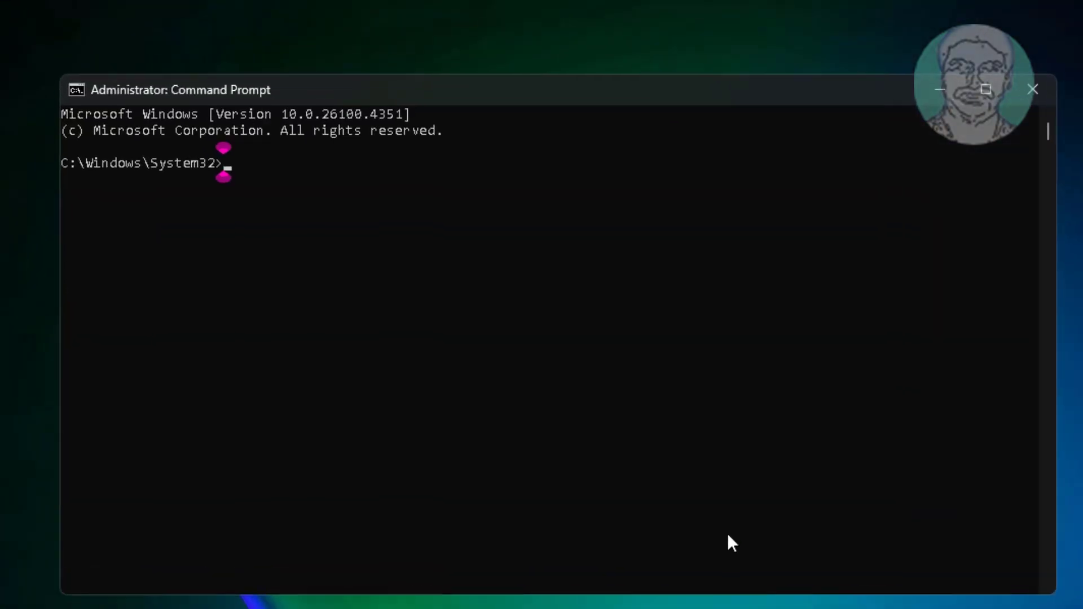
In DiskPart, list the disks and select Disk 1, the 58 GB USB drive
{"action": "type", "text": "diskpart"}
{"action": "type", "text": "list disk"}
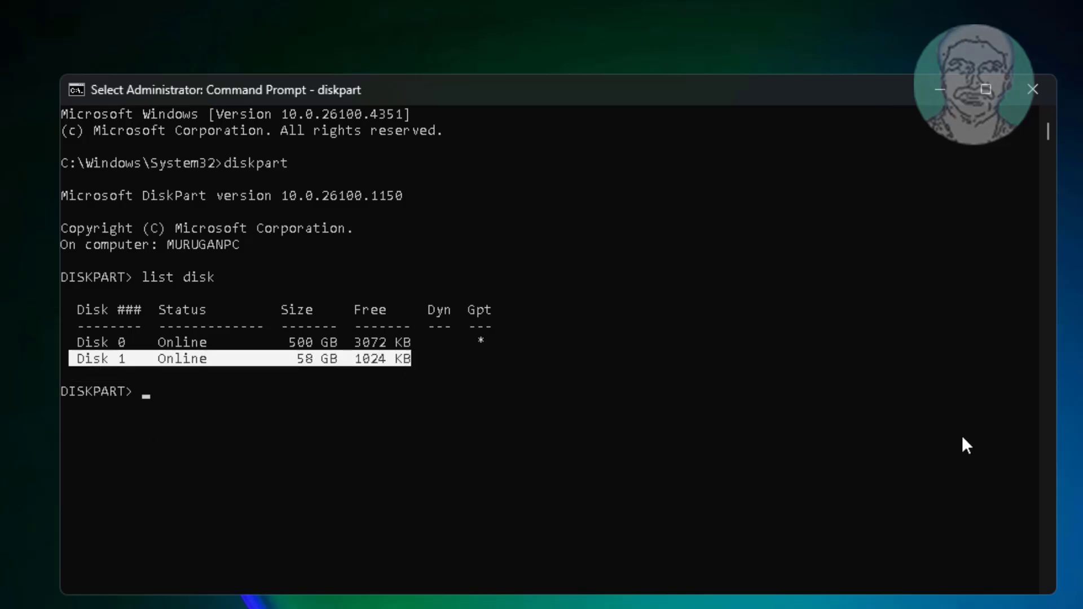
{"action": "type", "text": "select"}
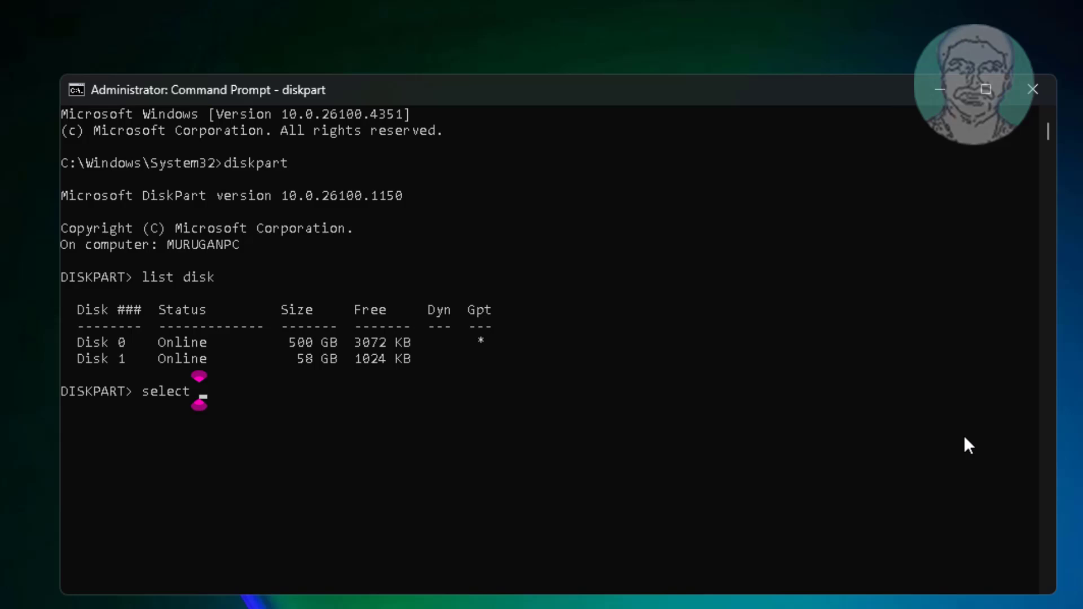
{"action": "type", "text": "disk 1"}
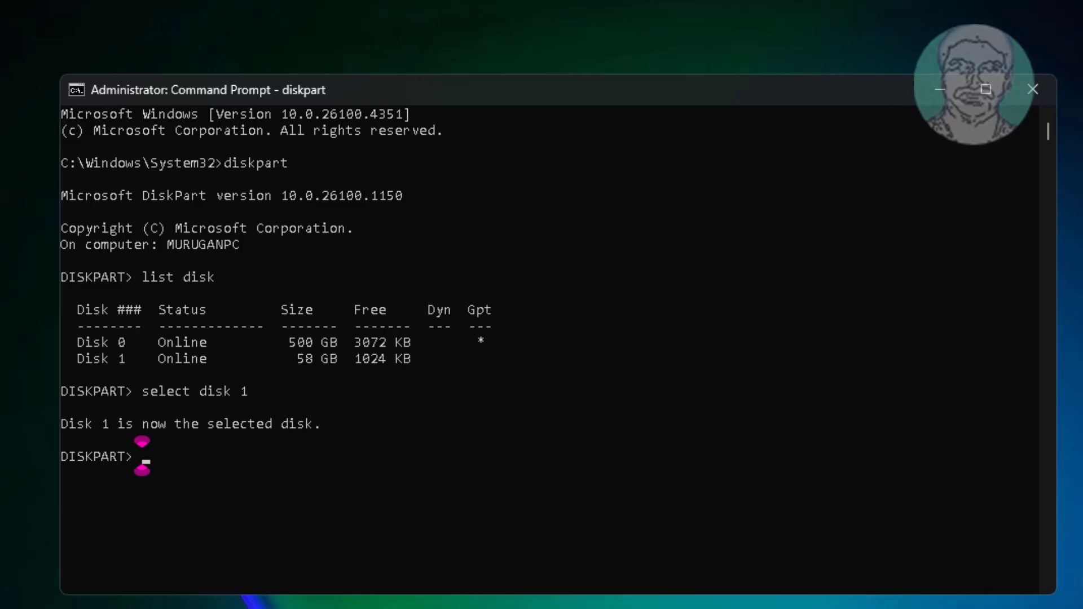
Run 'attributes disk clear readonly' on Disk 1, then exit
{"action": "type", "text": "attr"}
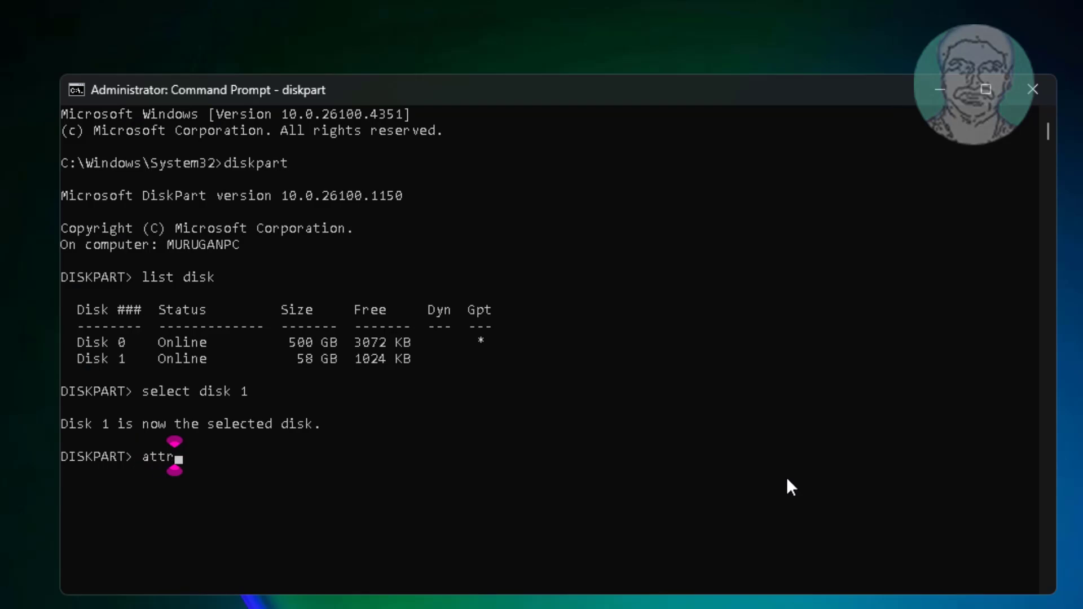
{"action": "type", "text": "ibutes"}
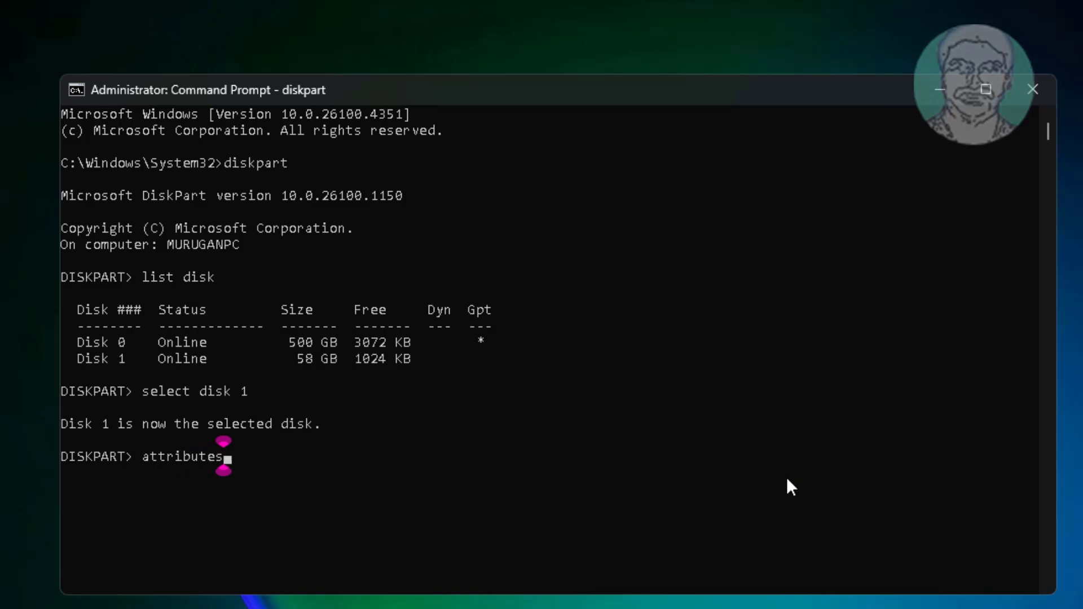
{"action": "type", "text": "disk"}
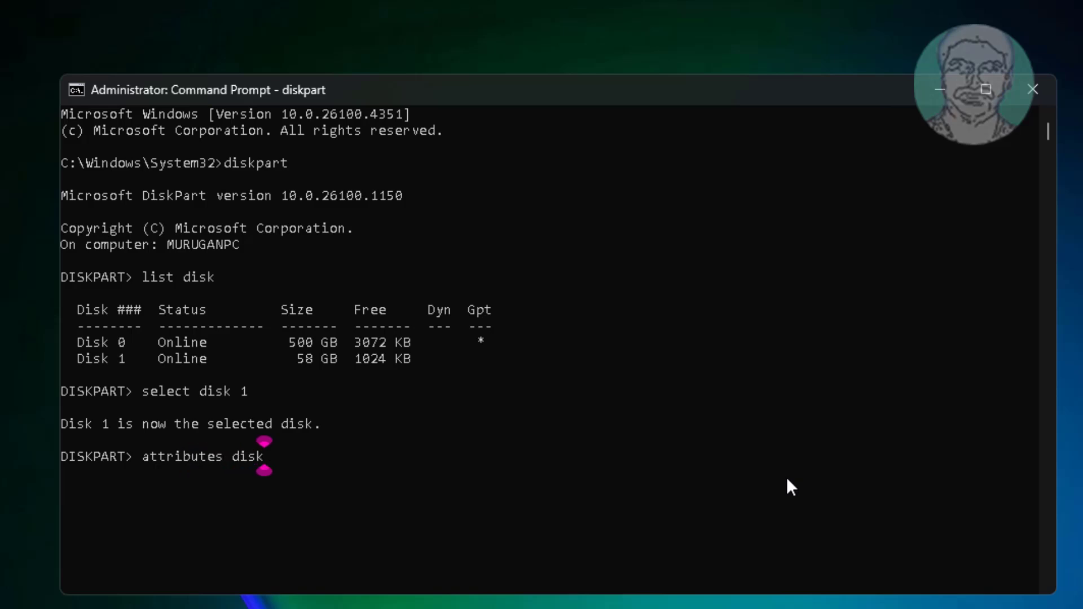
{"action": "type", "text": "clear rea"}
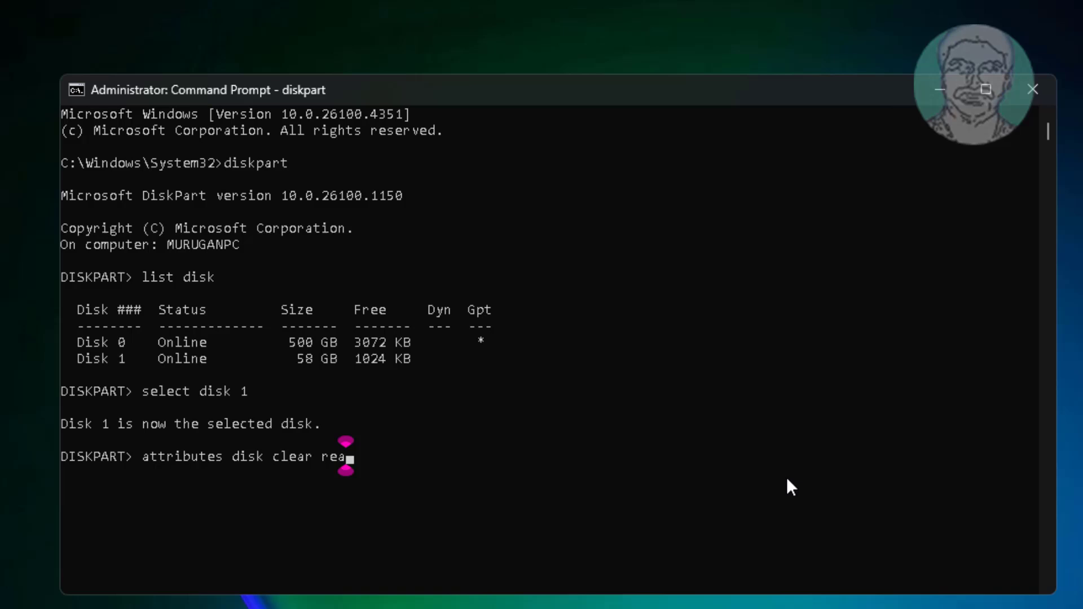
{"action": "type", "text": "donly"}
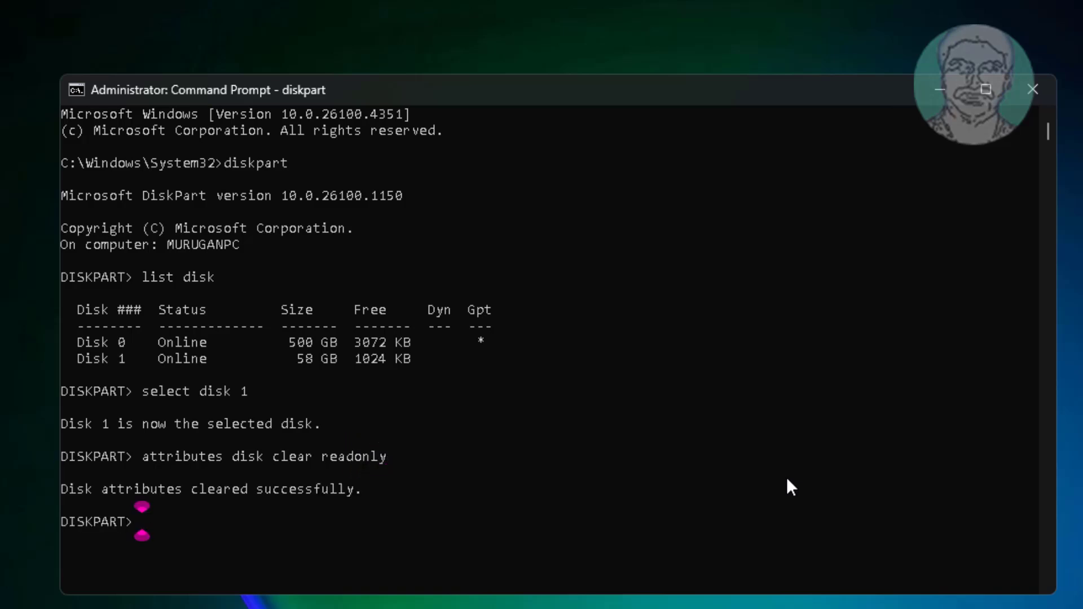
{"action": "type", "text": "exit"}
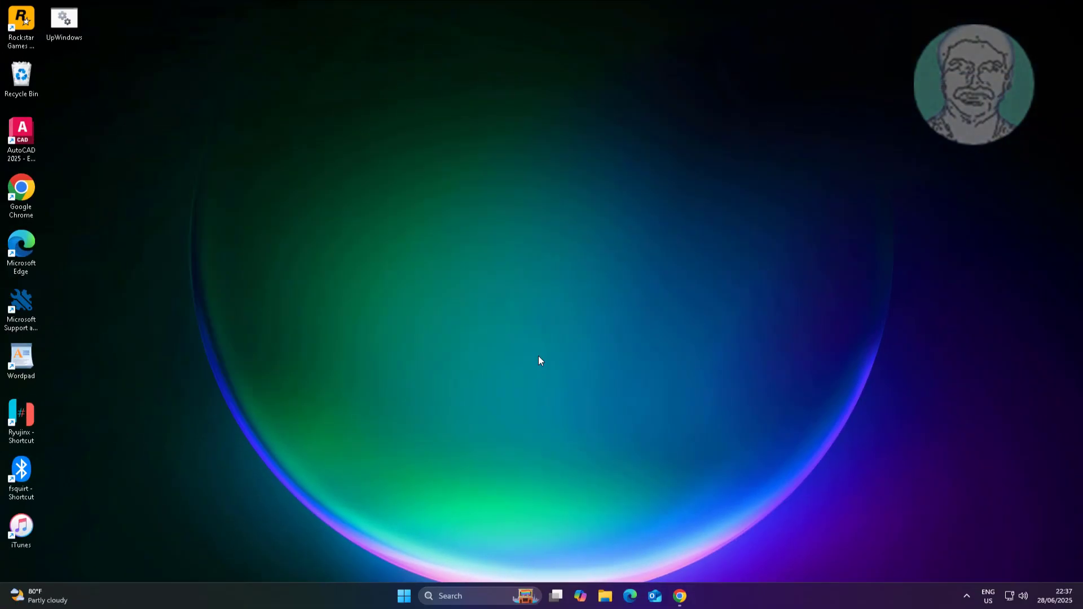
{"action": "right_click", "coordinate": [404, 595]}
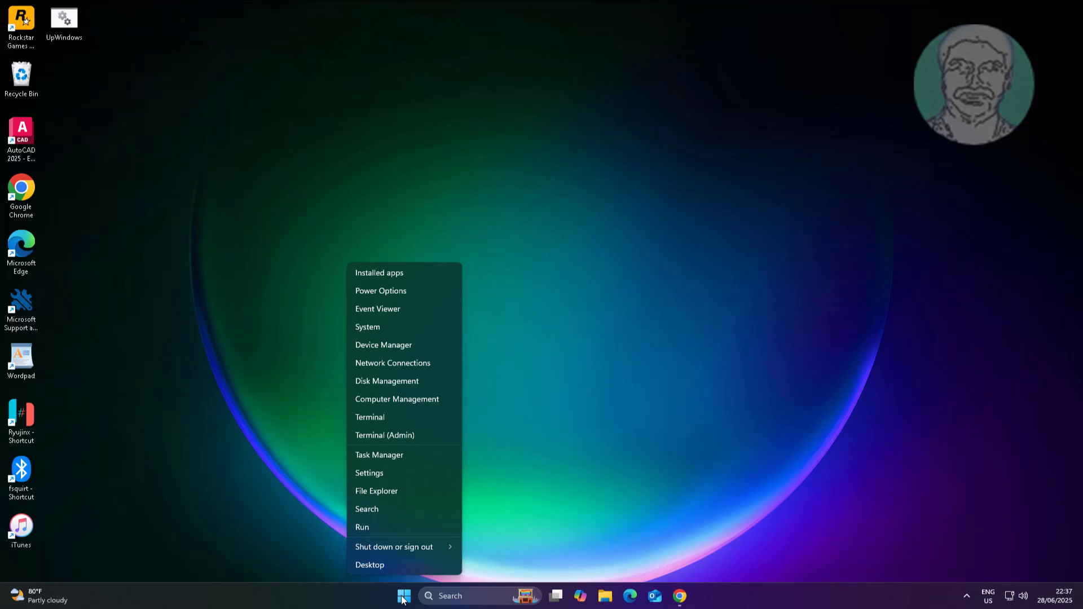
{"action": "mouse_move", "coordinate": [416, 392]}
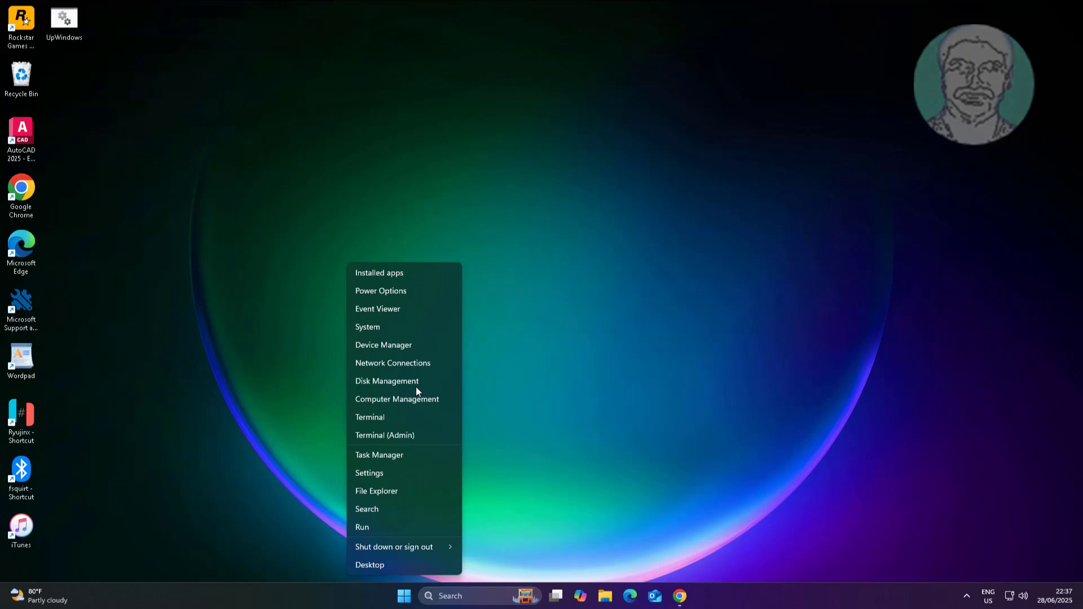
{"action": "left_click", "coordinate": [386, 381]}
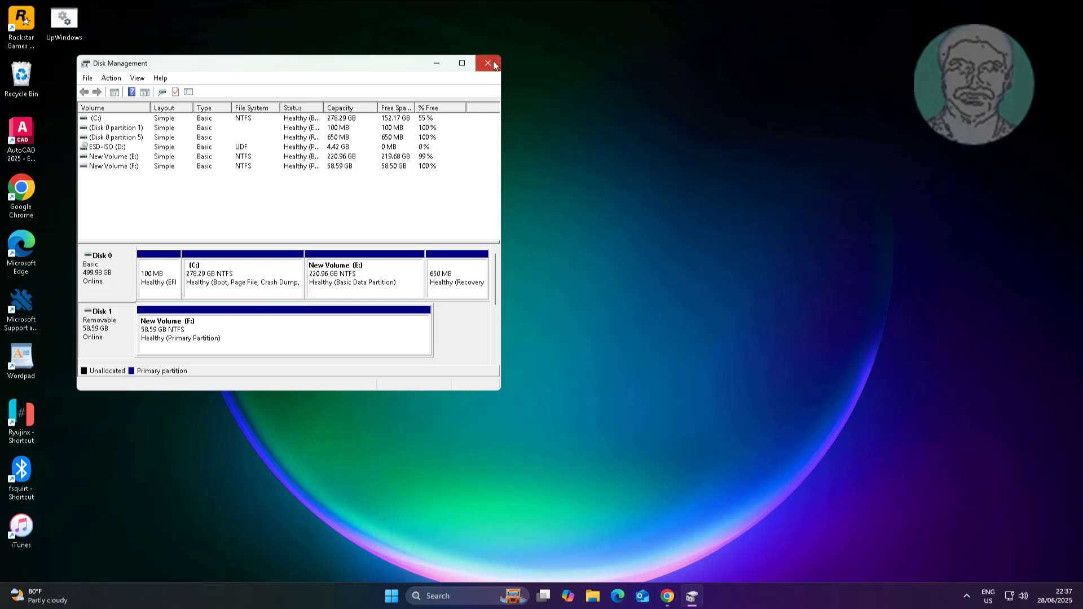
{"action": "left_click", "coordinate": [488, 62]}
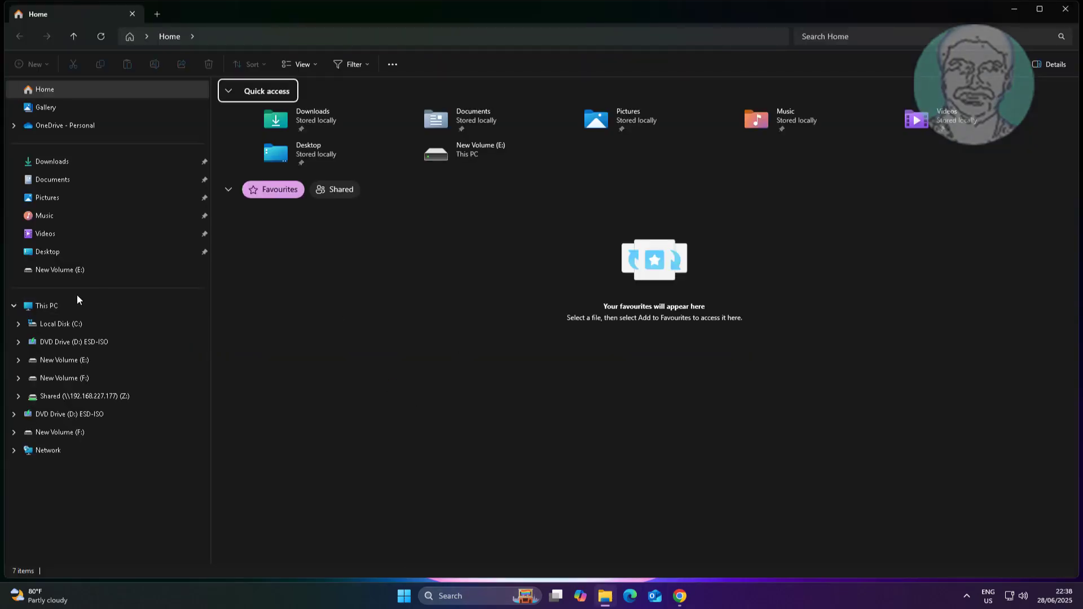
From This PC, open the Security tab of New Volume (F:) Properties
{"action": "left_click", "coordinate": [46, 305]}
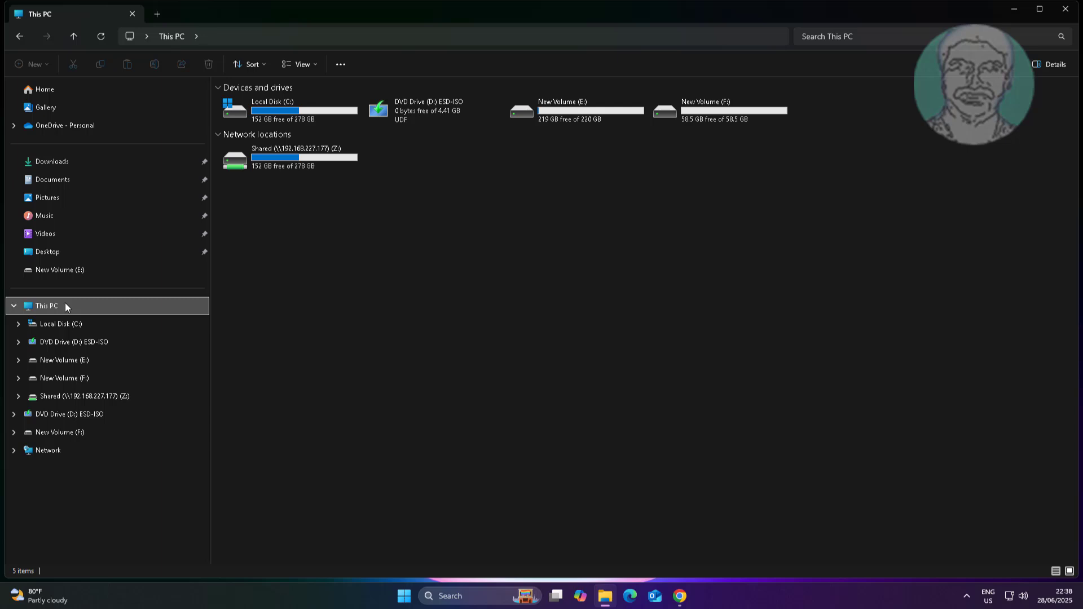
{"action": "mouse_move", "coordinate": [758, 150]}
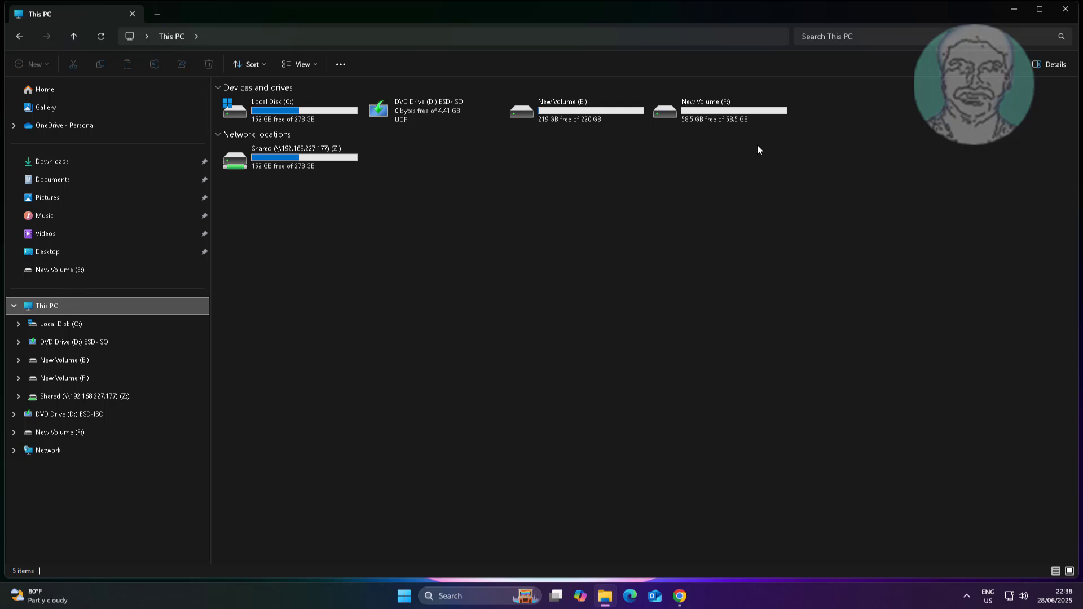
{"action": "right_click", "coordinate": [718, 110]}
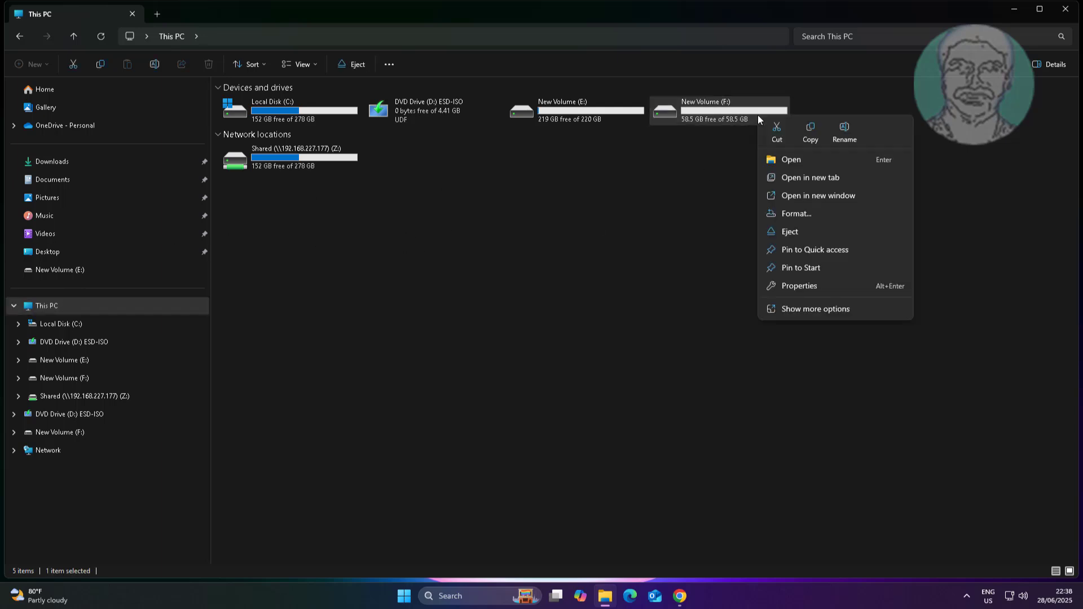
{"action": "left_click", "coordinate": [798, 285]}
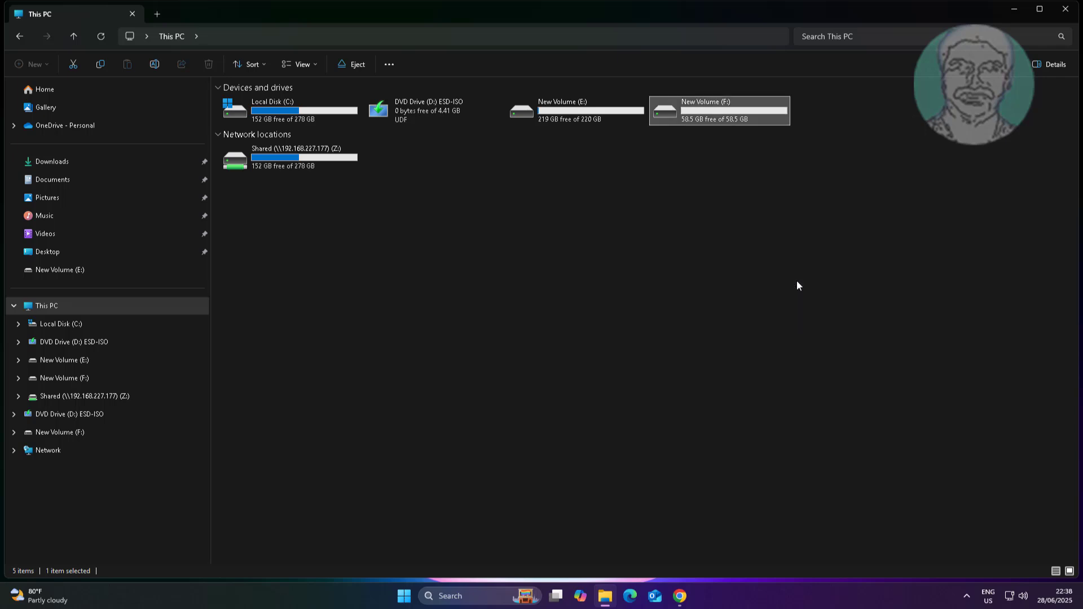
{"action": "right_click", "coordinate": [718, 110]}
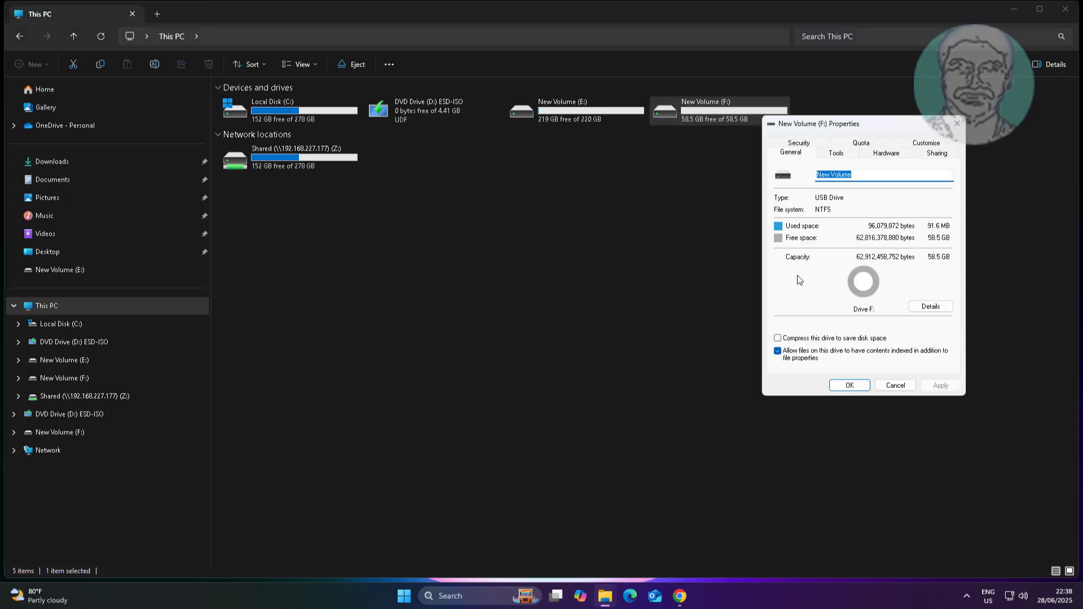
{"action": "left_click", "coordinate": [799, 142]}
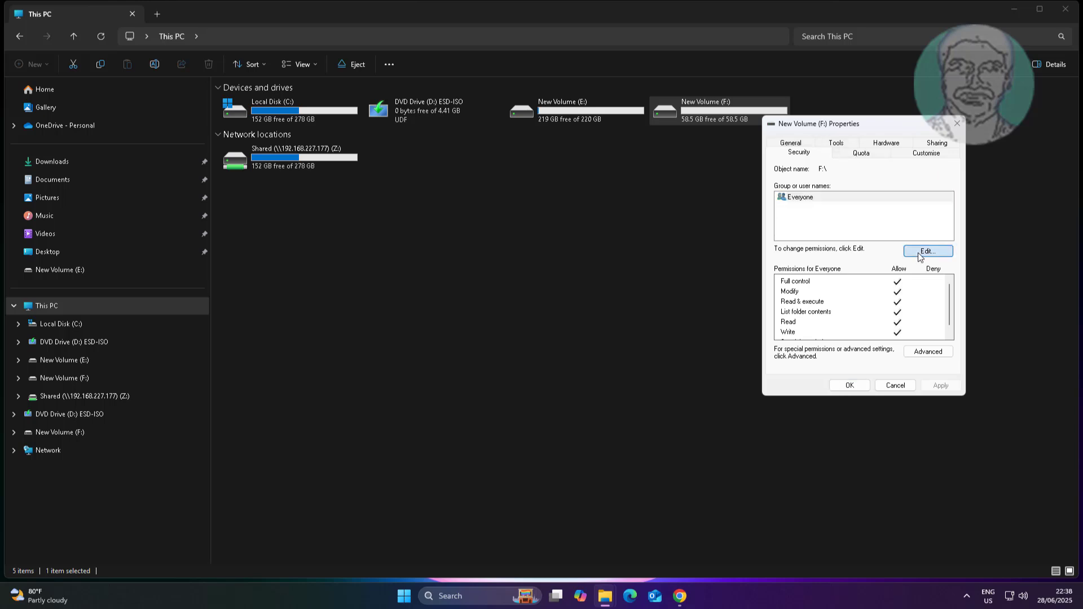
Add the admin account to the F: drive's permissions list
{"action": "left_click", "coordinate": [928, 251]}
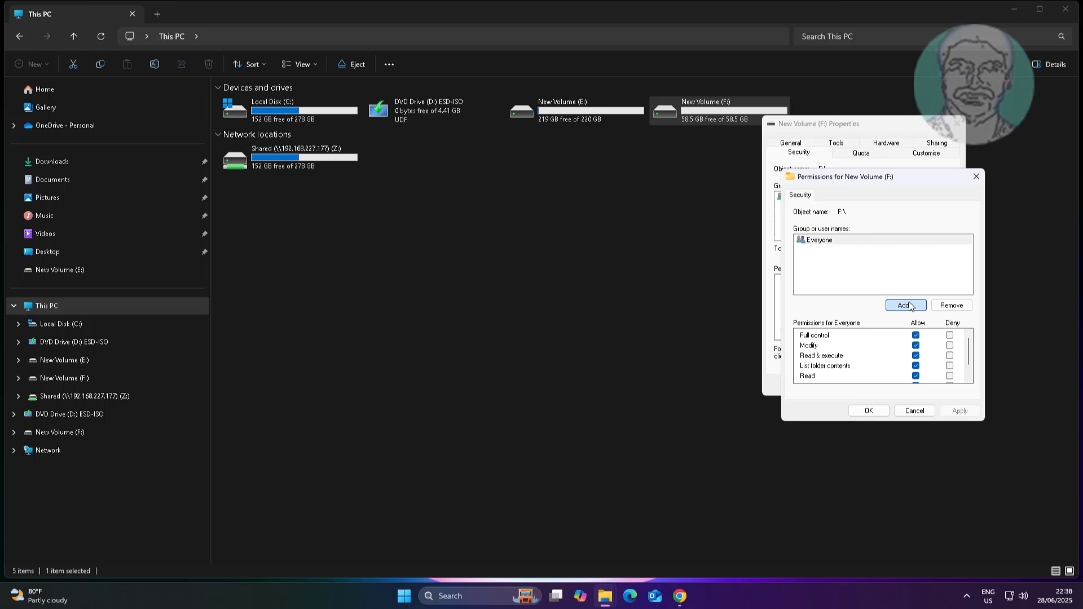
{"action": "left_click", "coordinate": [905, 305]}
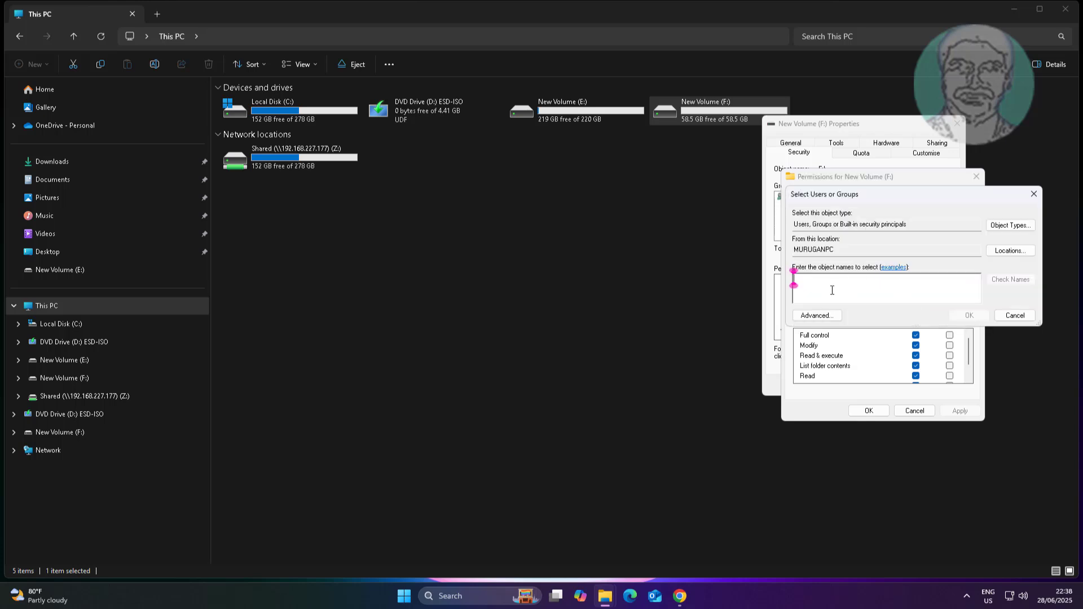
{"action": "type", "text": "Admin"}
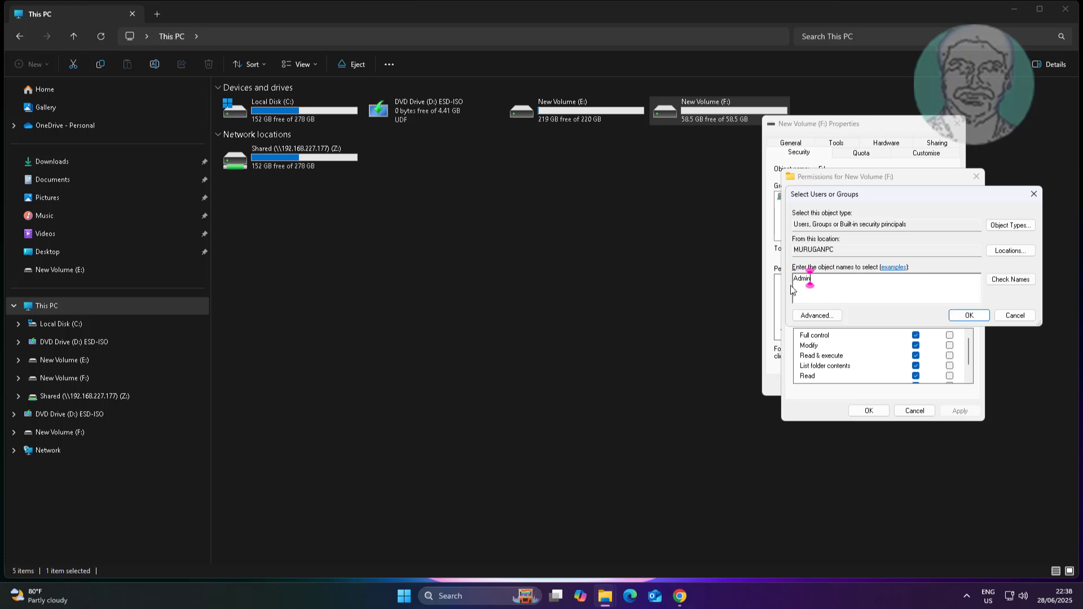
{"action": "left_click", "coordinate": [1009, 280]}
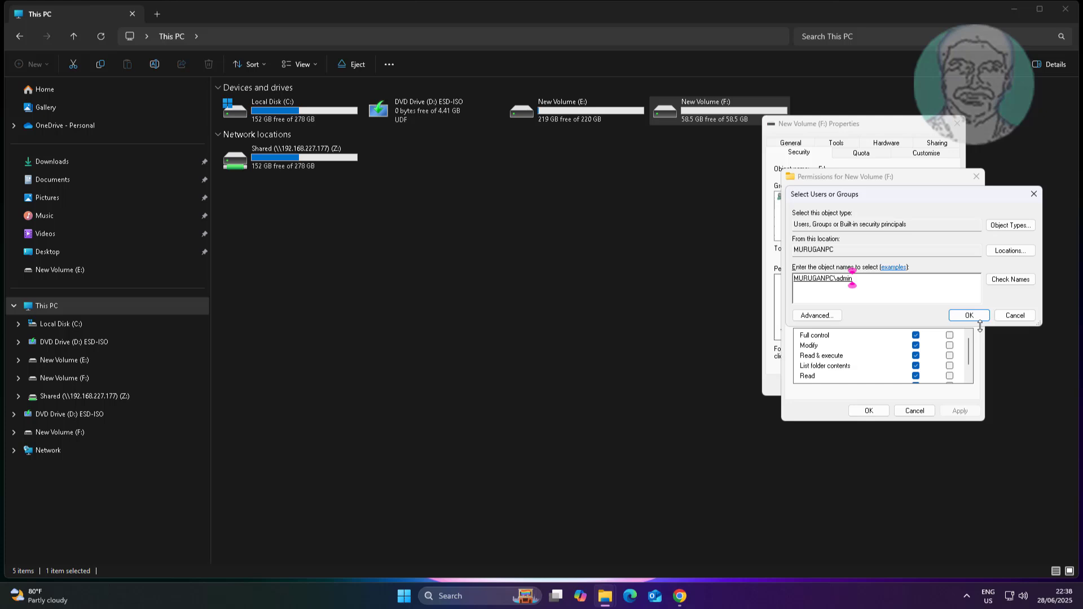
{"action": "left_click", "coordinate": [968, 315]}
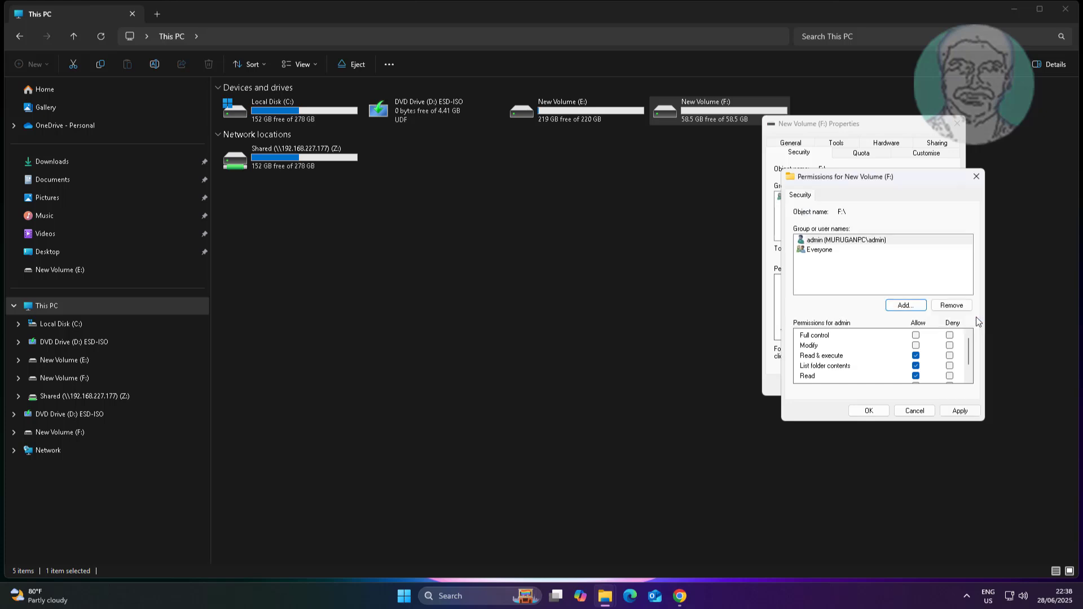
Allow admin Full control, apply it, and close the drive Properties
{"action": "left_click", "coordinate": [849, 239]}
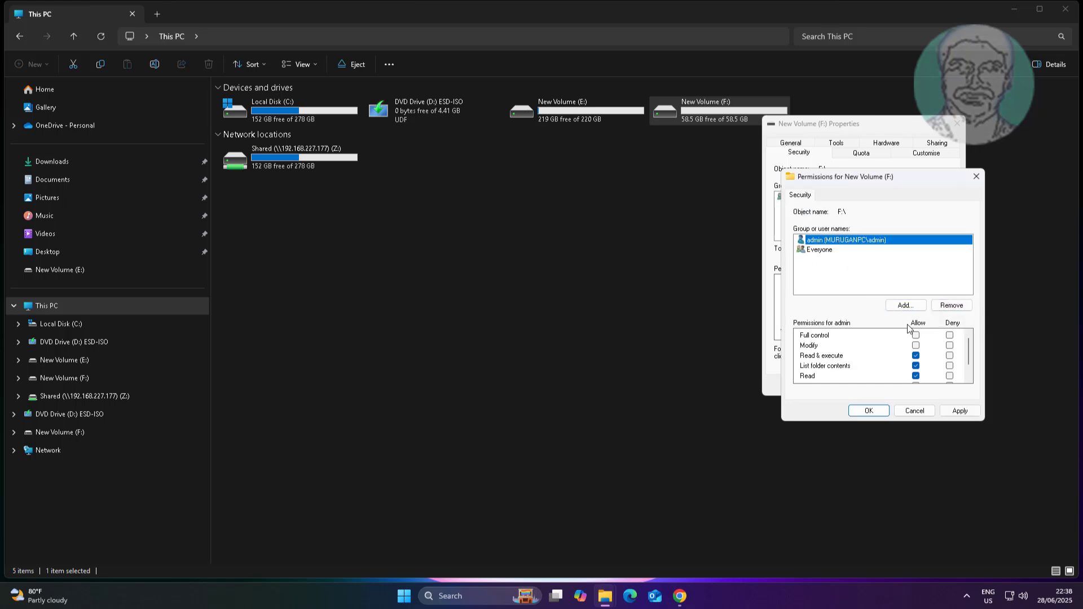
{"action": "left_click", "coordinate": [916, 335]}
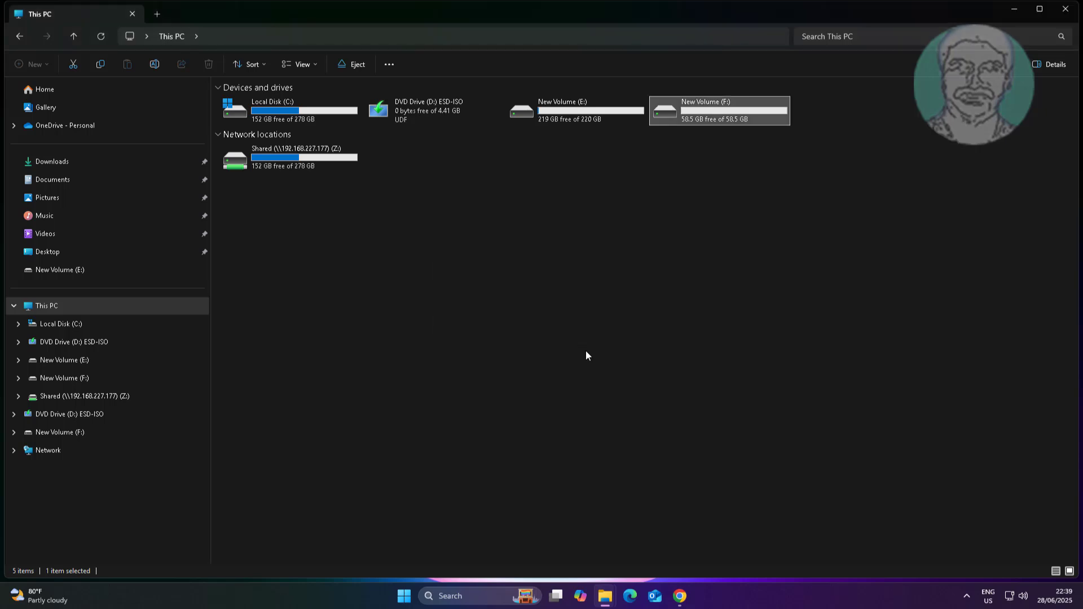
{"action": "mouse_move", "coordinate": [966, 157]}
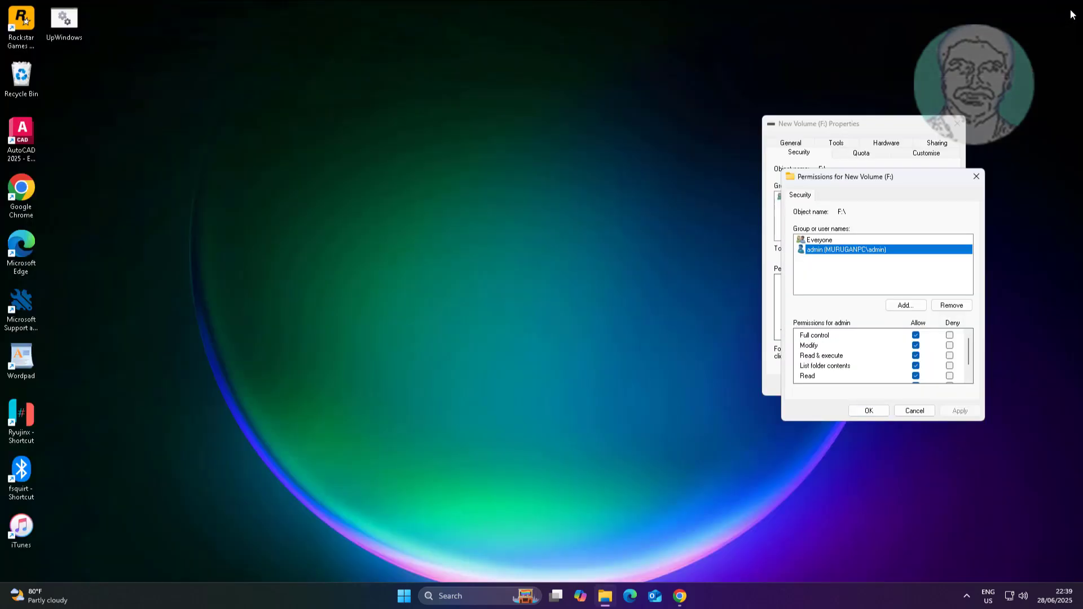
{"action": "left_click", "coordinate": [868, 410]}
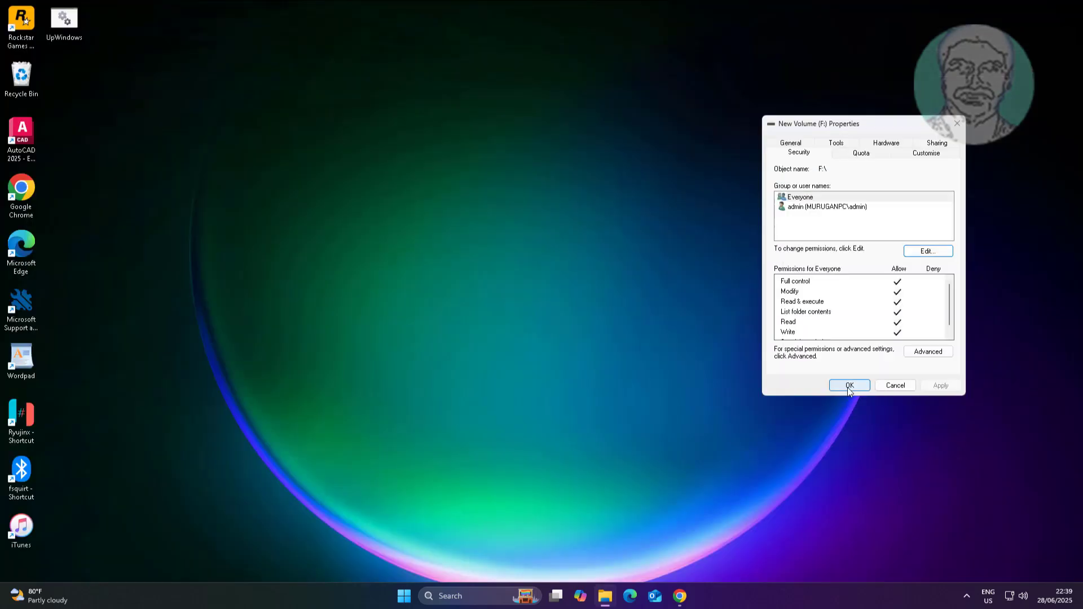
{"action": "left_click", "coordinate": [849, 386]}
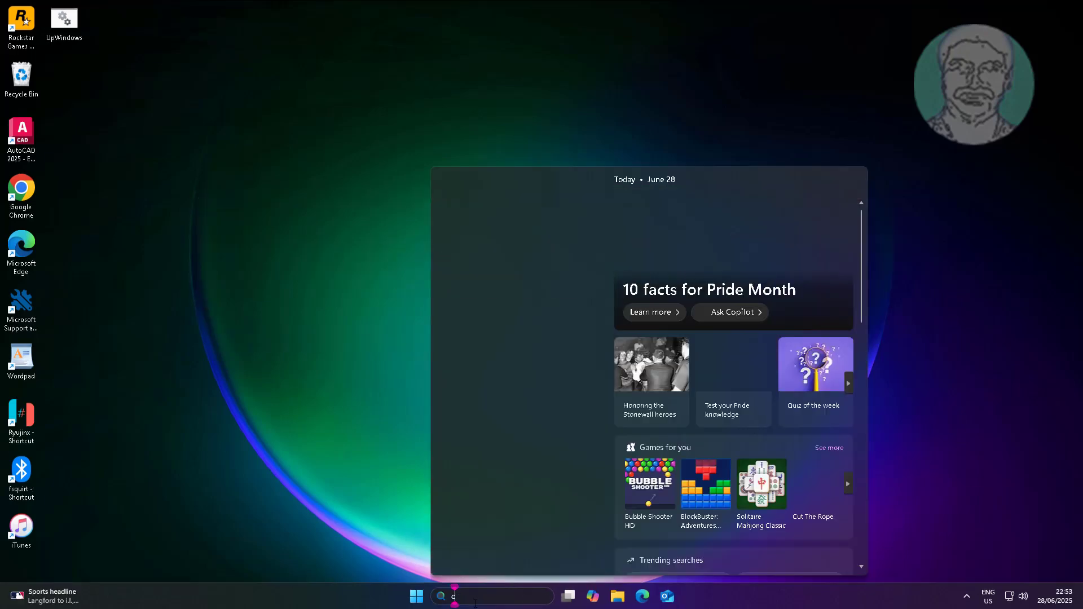
In an elevated Command Prompt, run chkdsk /f /x /r f: on drive F:
{"action": "type", "text": "cmd"}
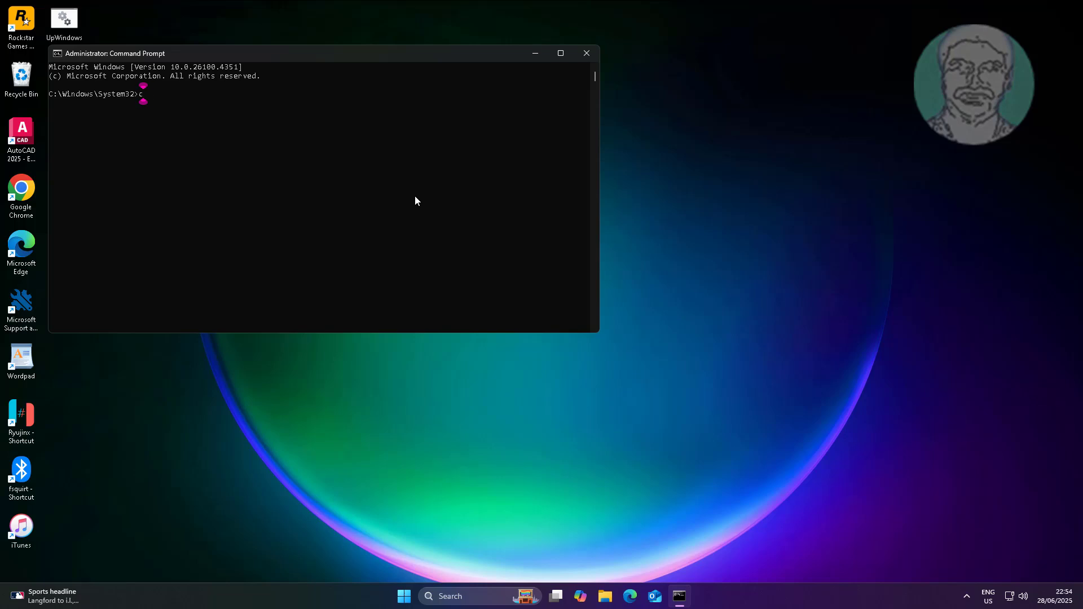
{"action": "type", "text": "hkdsk /f"}
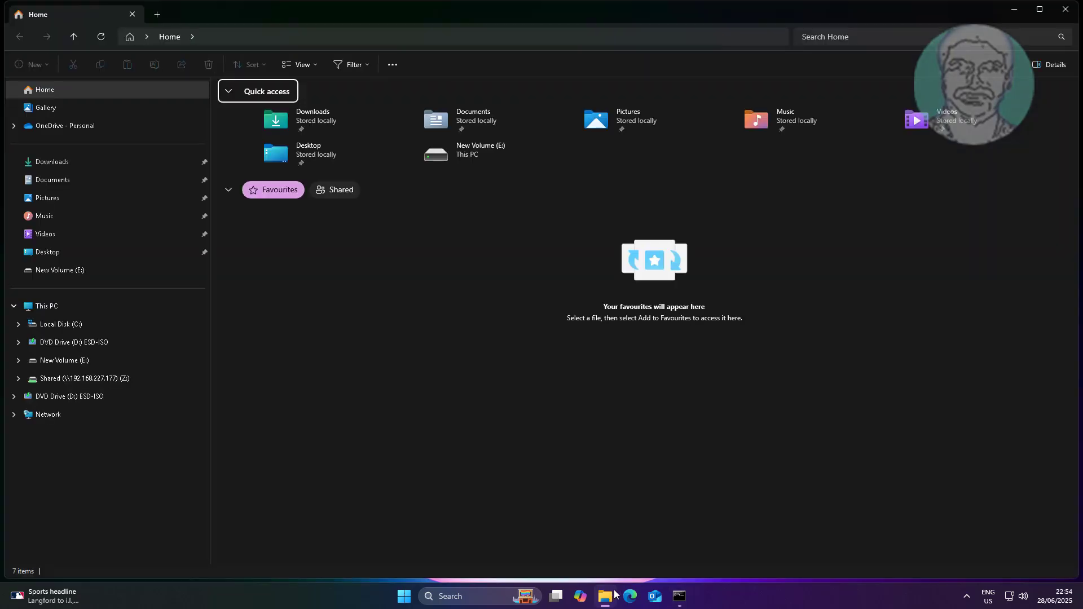
{"action": "left_click", "coordinate": [46, 305]}
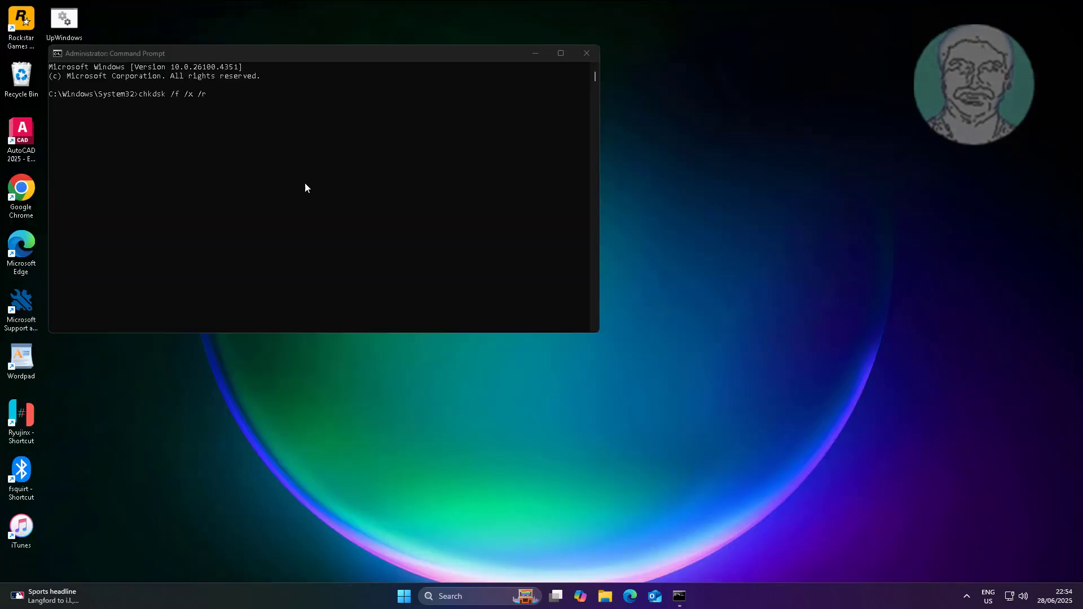
{"action": "type", "text": "f"}
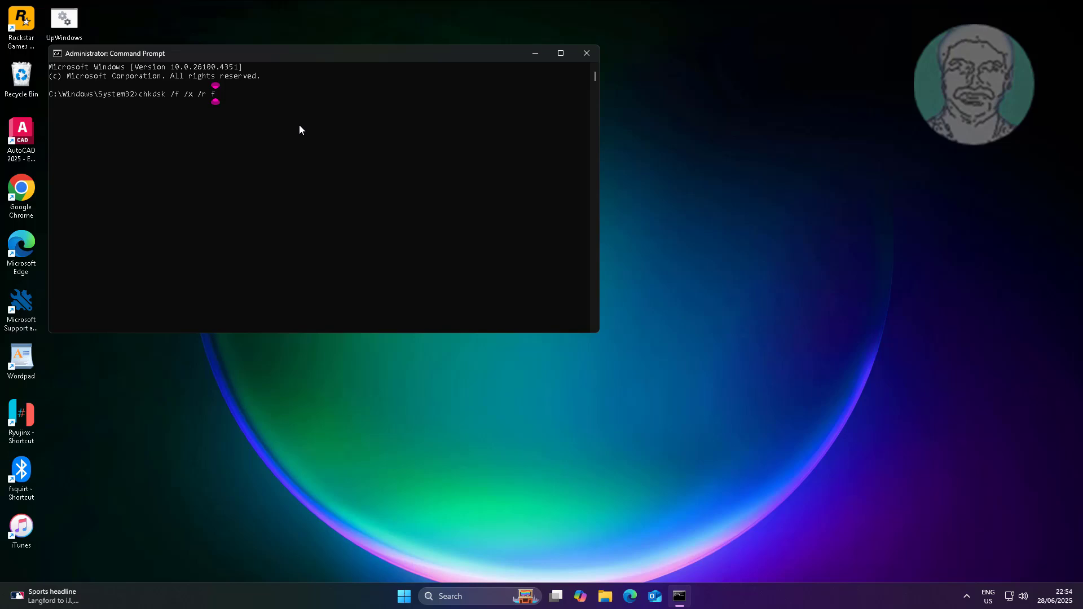
{"action": "key", "text": "enter"}
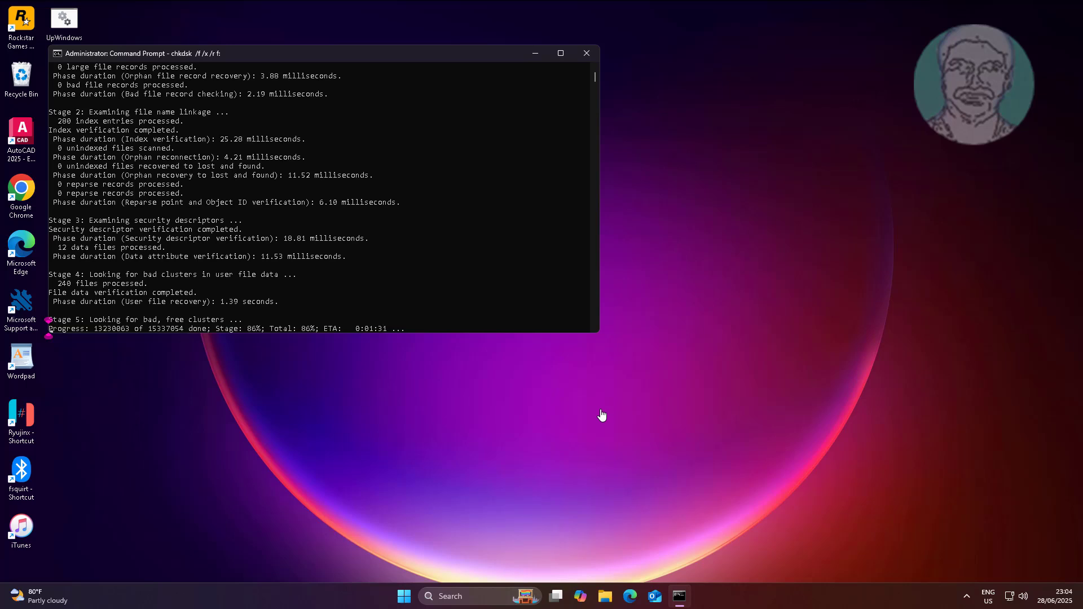
{"action": "mouse_move", "coordinate": [630, 538]}
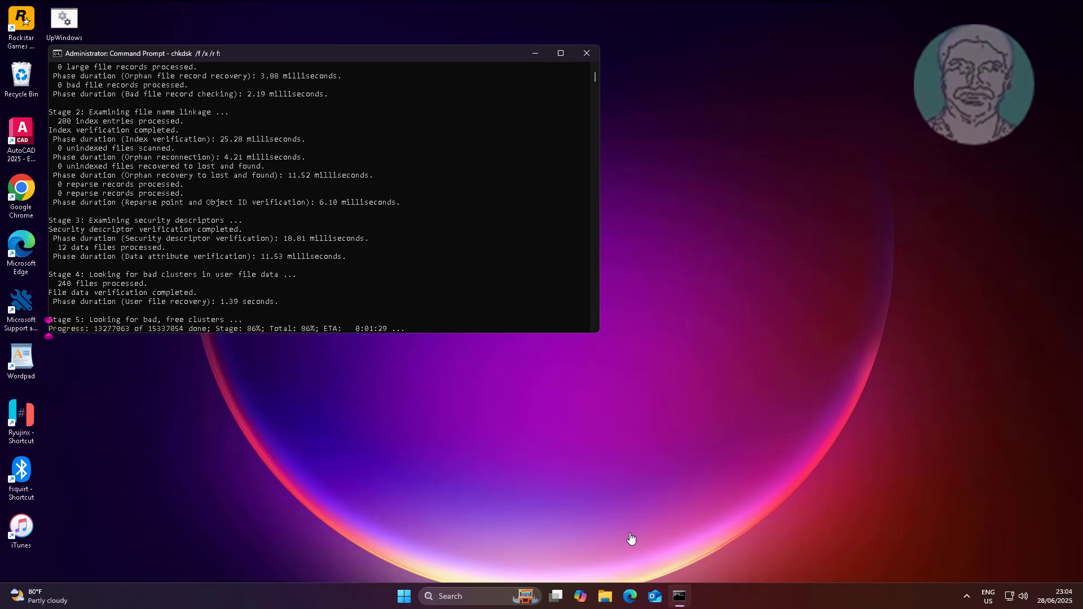
{"action": "mouse_move", "coordinate": [558, 467]}
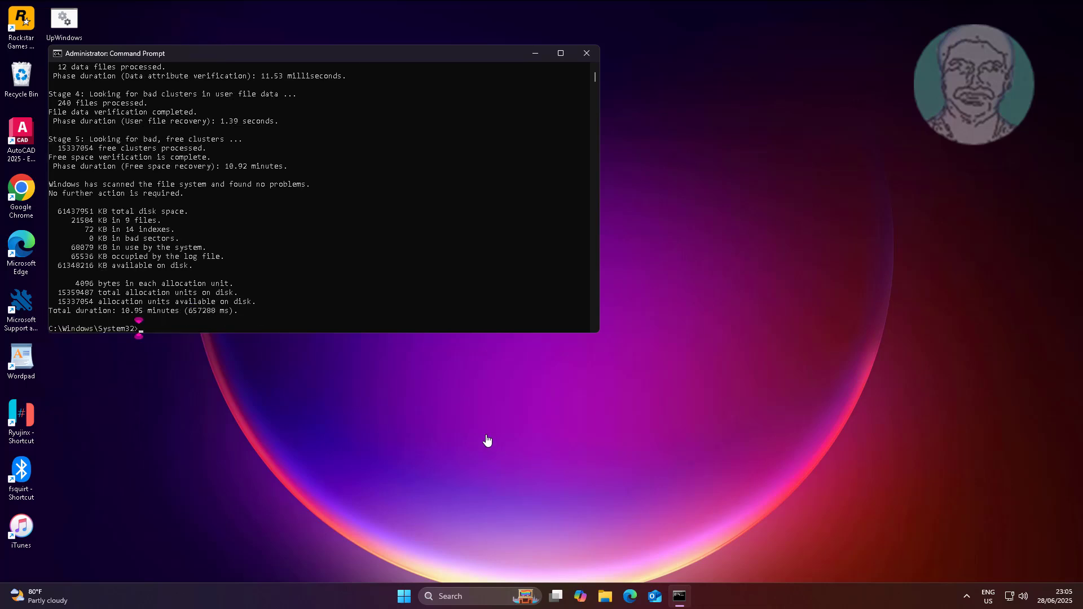
Wait for chkdsk to report no problems on F:, then begin typing exit
{"action": "type", "text": "ex"}
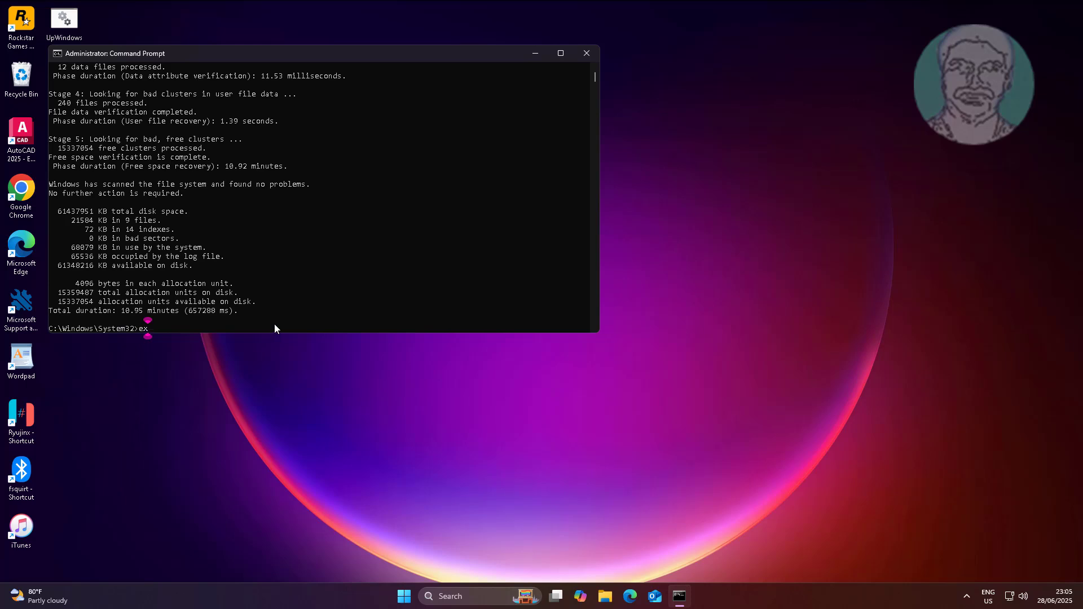